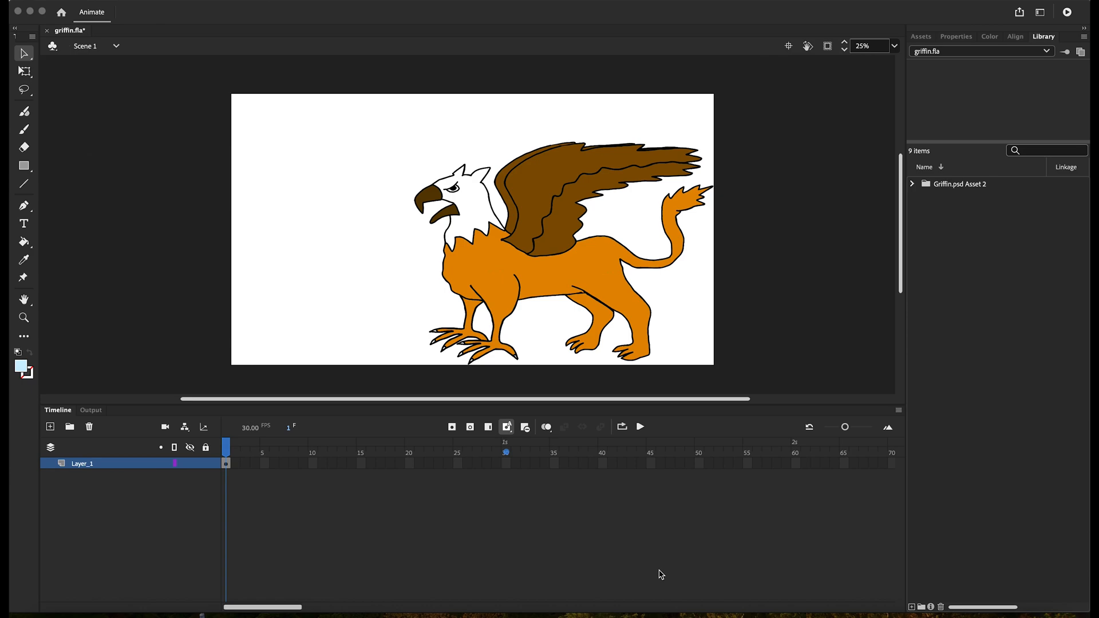
mouse_move(177, 182)
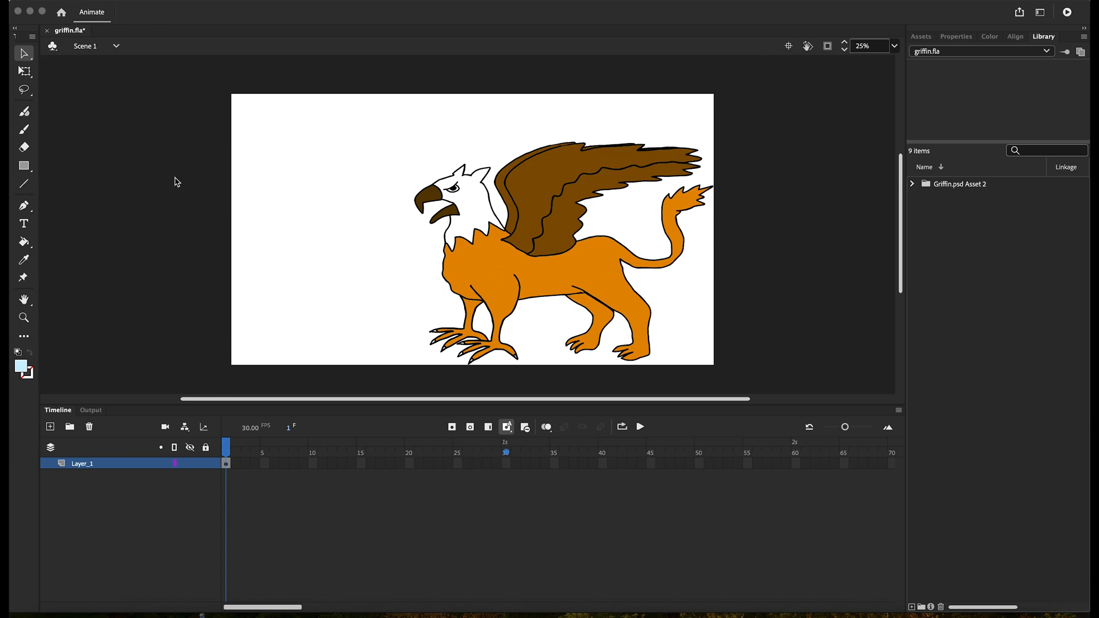
mouse_move(24, 55)
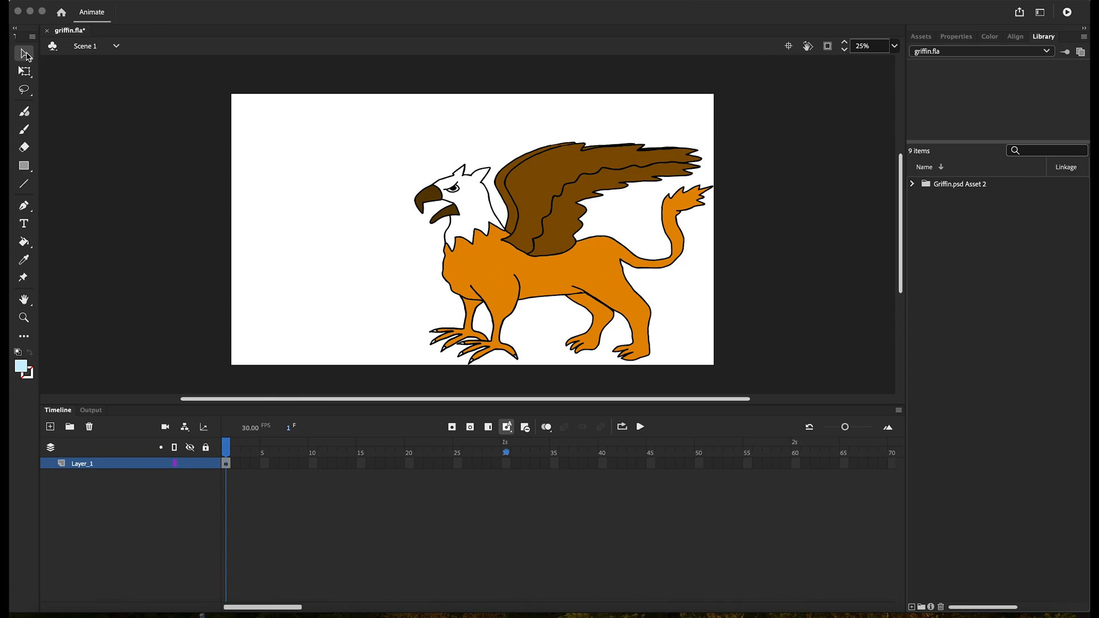
mouse_move(329, 111)
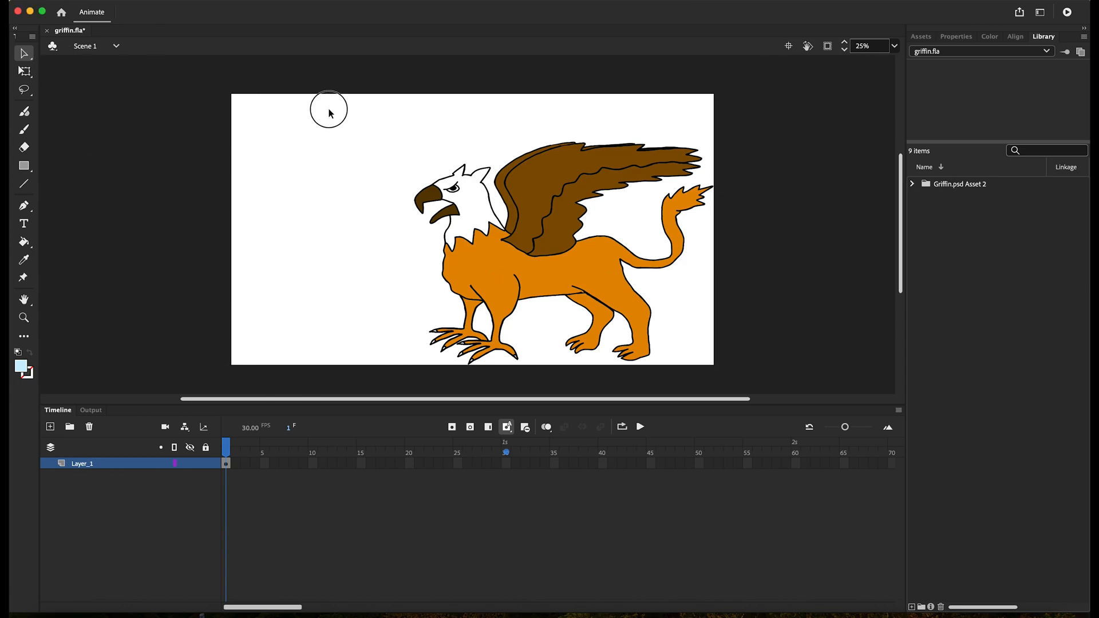
mouse_move(253, 221)
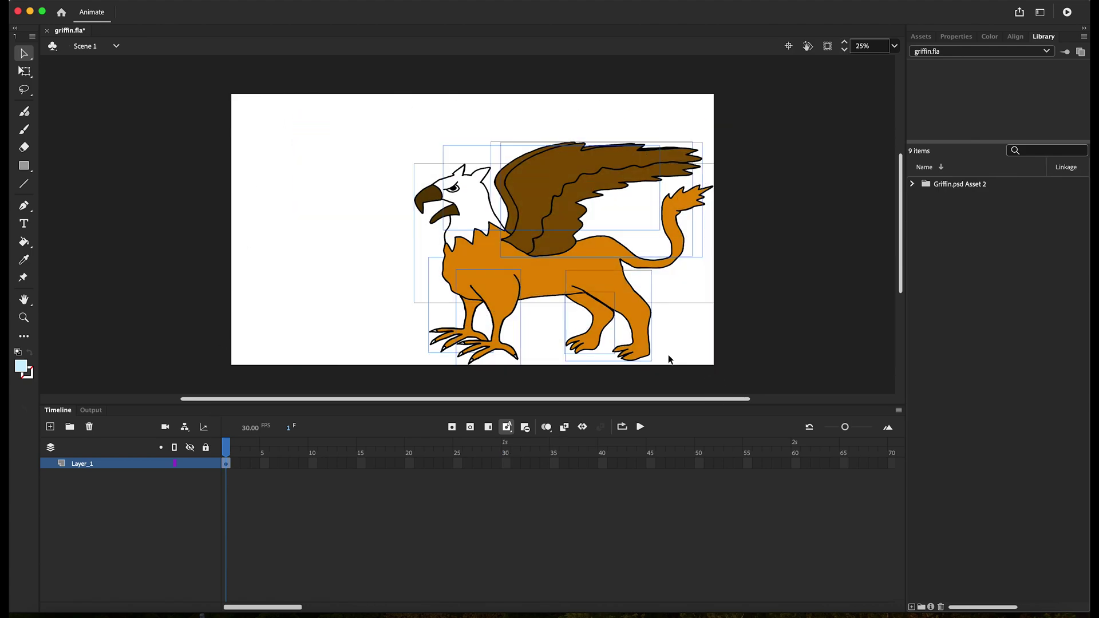
Convert the selected griffin artwork into a Graphic symbol named 'griffin'
right_click(669, 360)
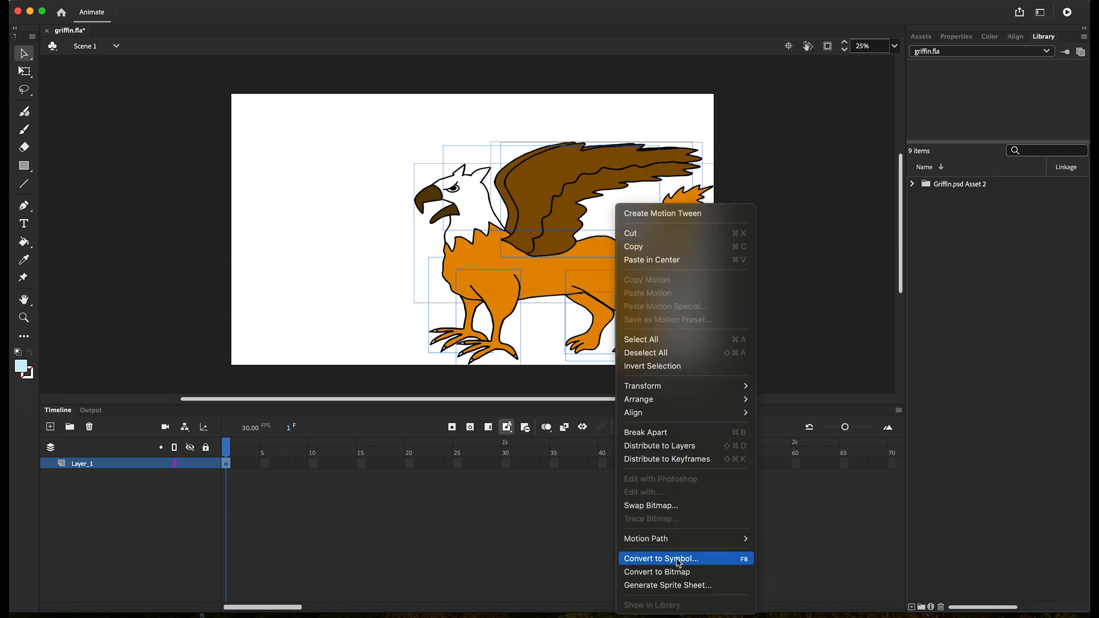
click(661, 559)
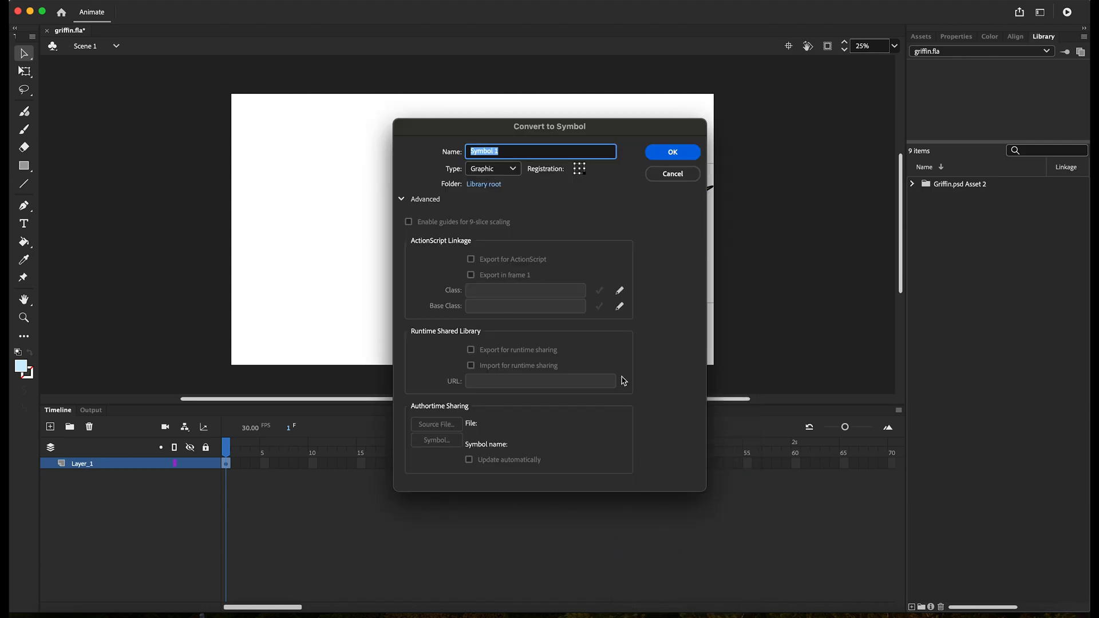
text(gri)
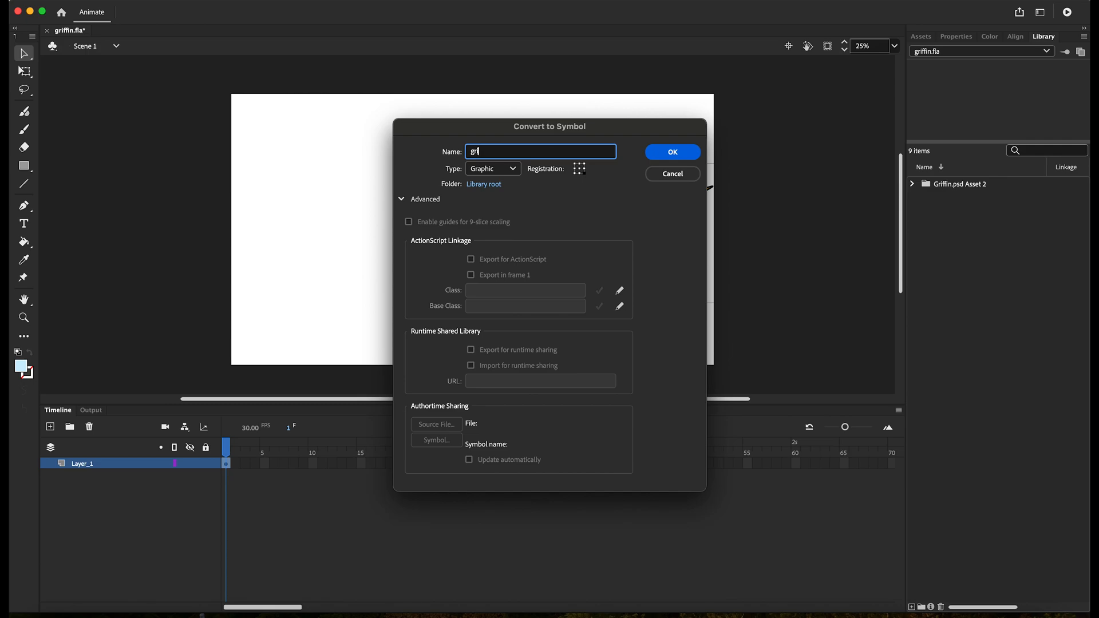
text(ffin)
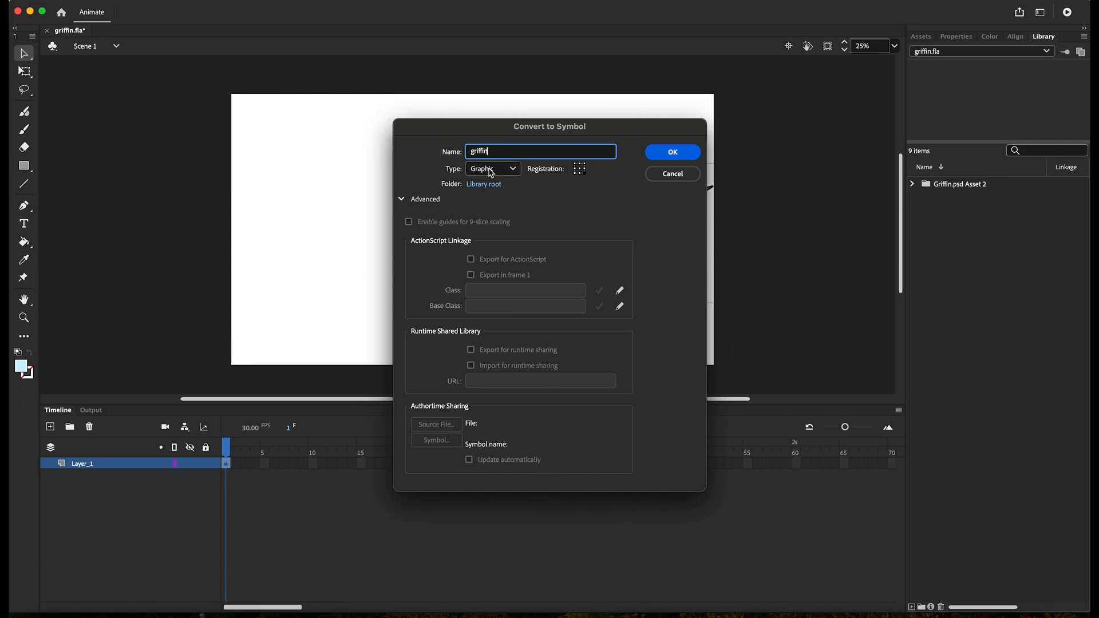
click(671, 153)
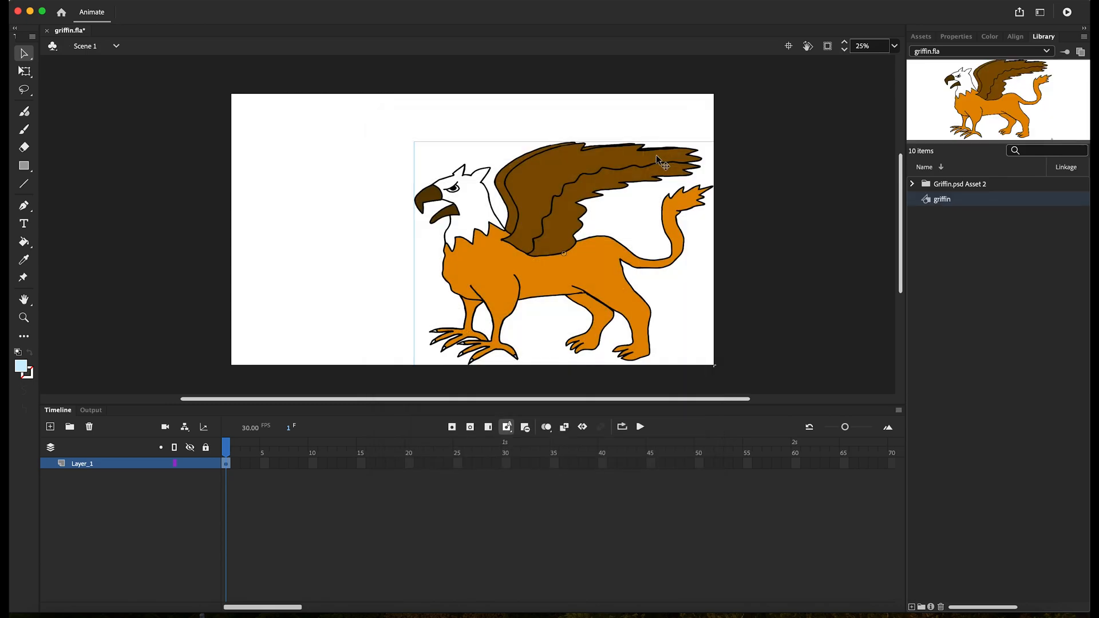
Insert a frame at frame 150 so Layer_1 spans frames 1-150
click(942, 199)
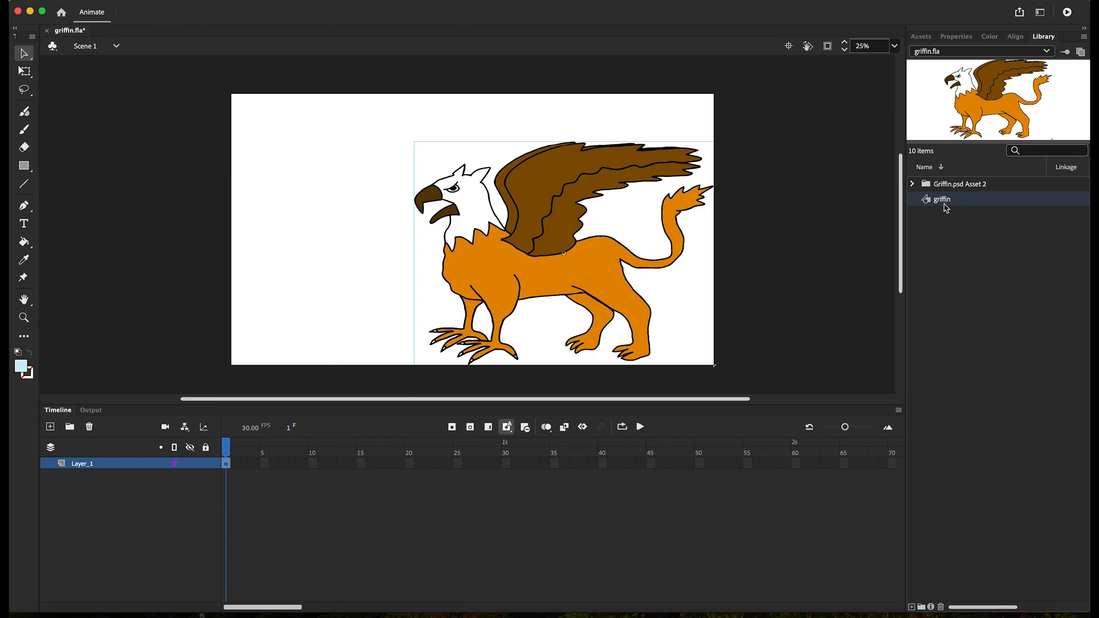
mouse_move(620, 498)
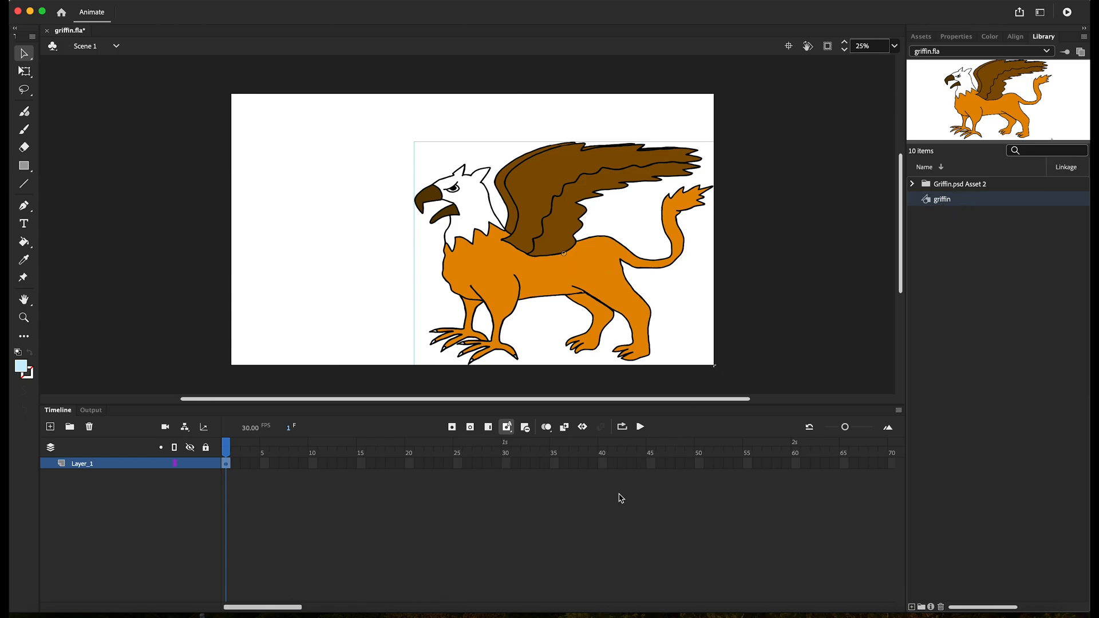
mouse_move(610, 473)
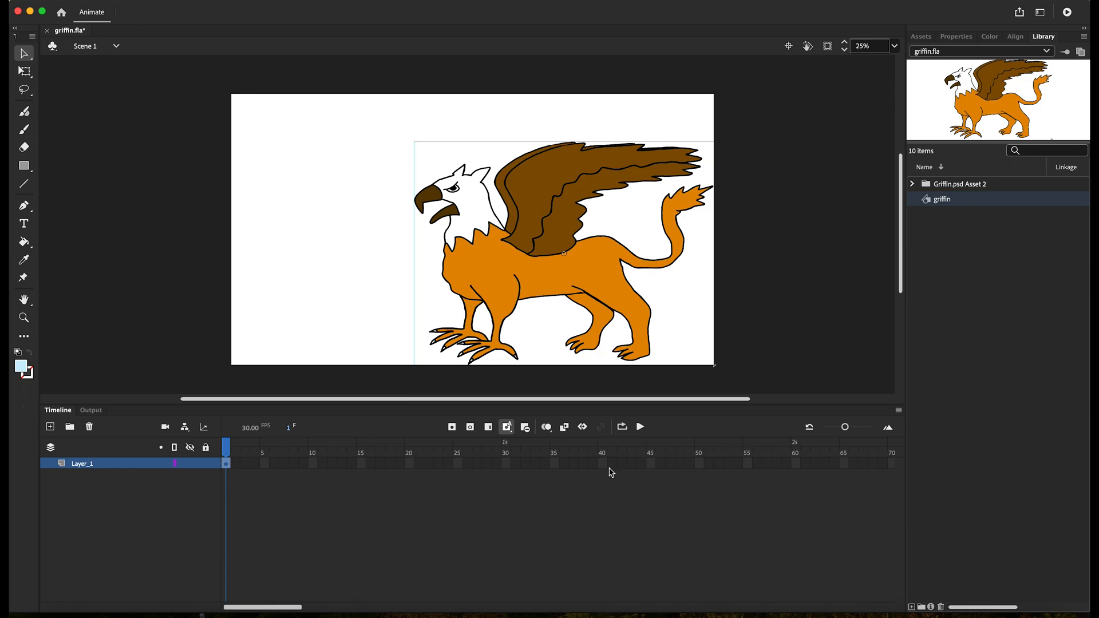
scroll(right, 3)
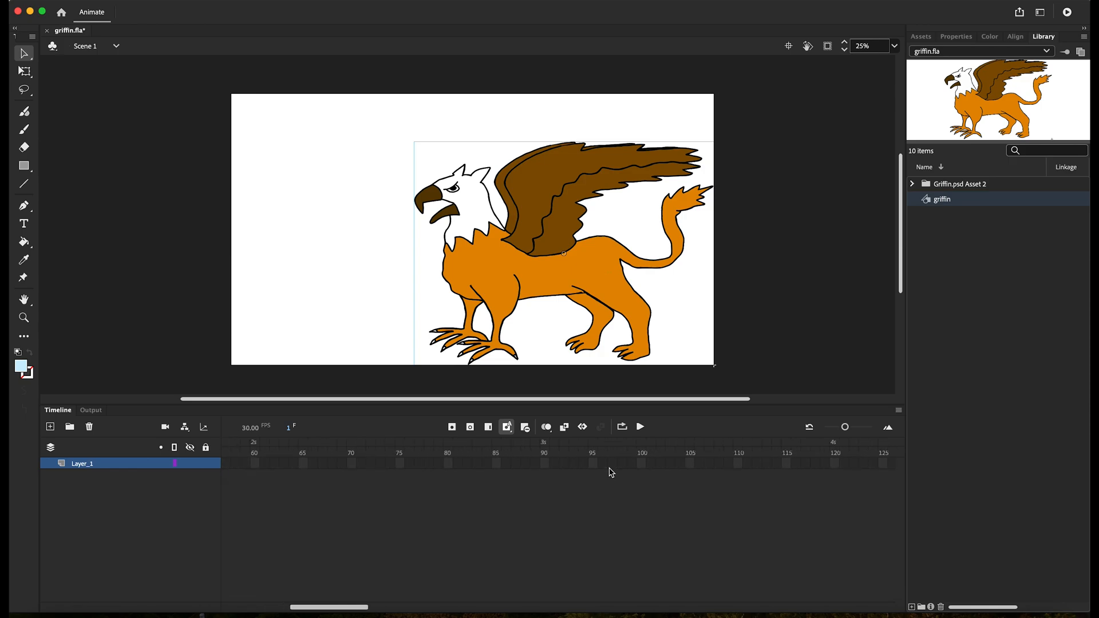
scroll(right, 3)
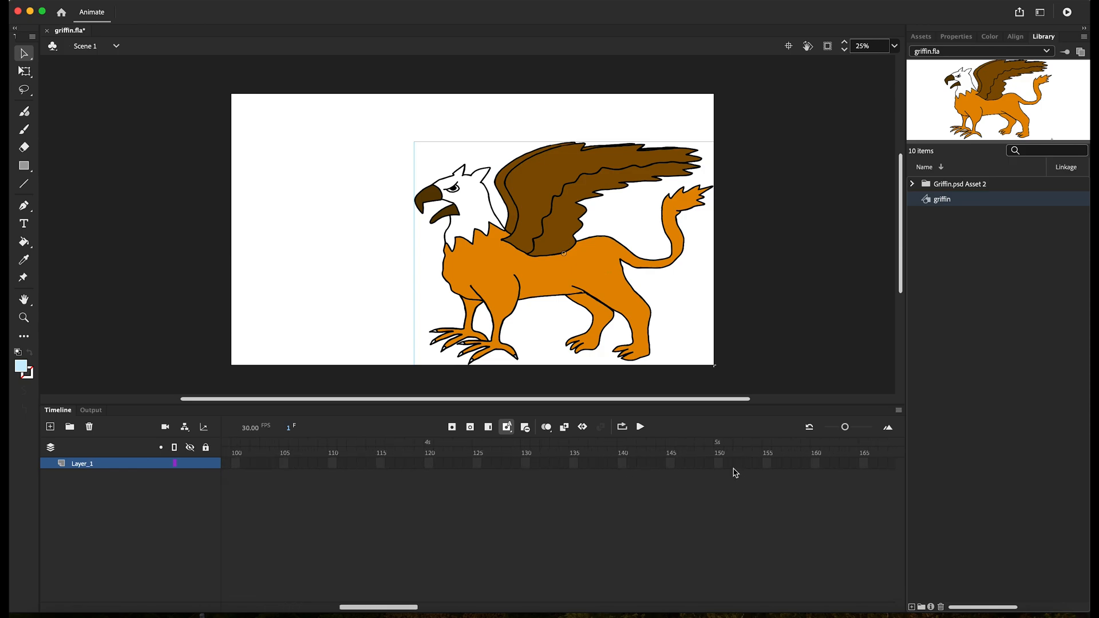
right_click(734, 472)
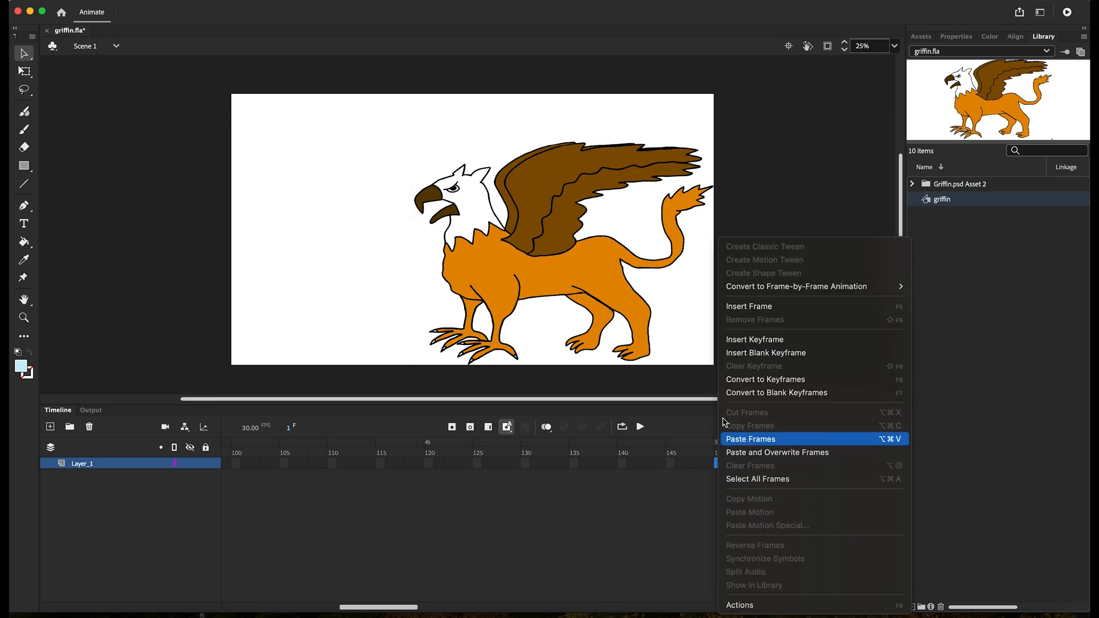
click(751, 439)
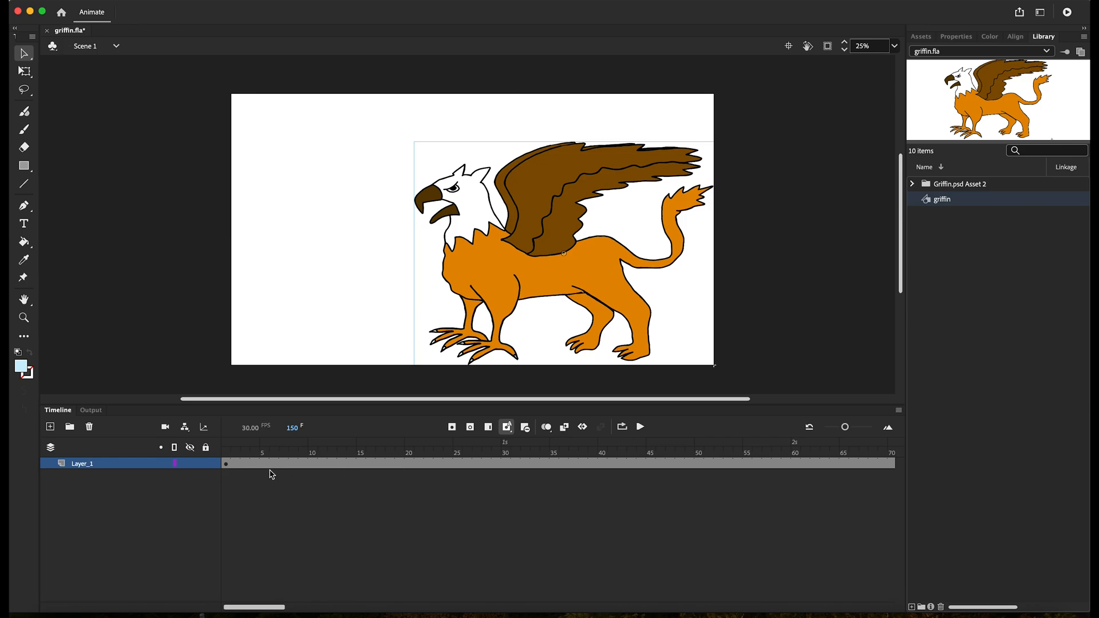
Turn the selected 150-frame span into a motion tween of the griffin symbol
click(236, 464)
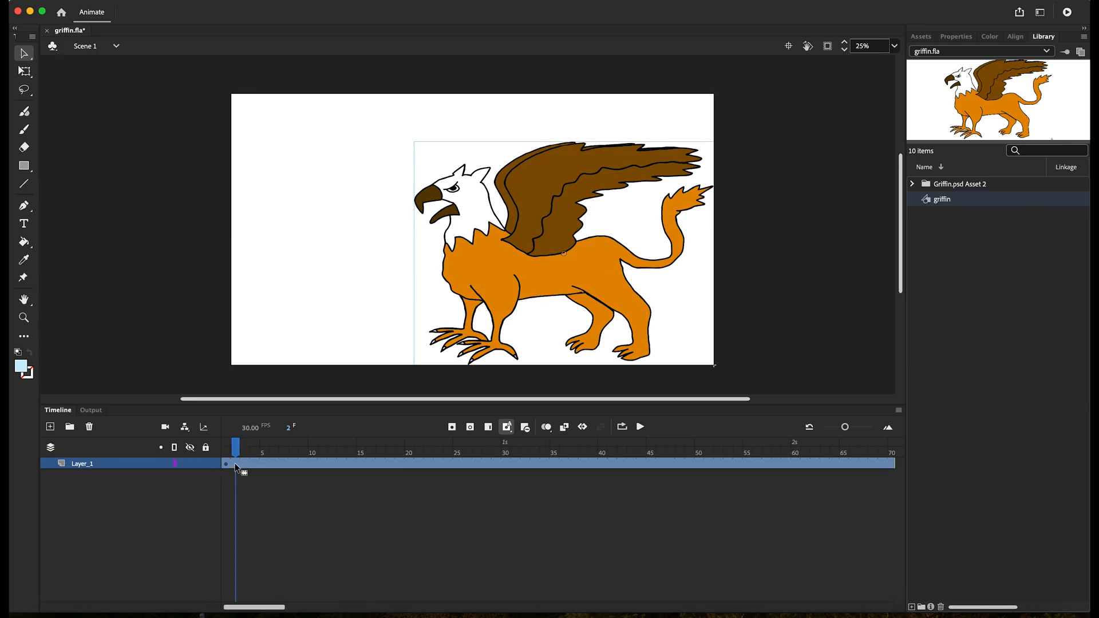
right_click(235, 464)
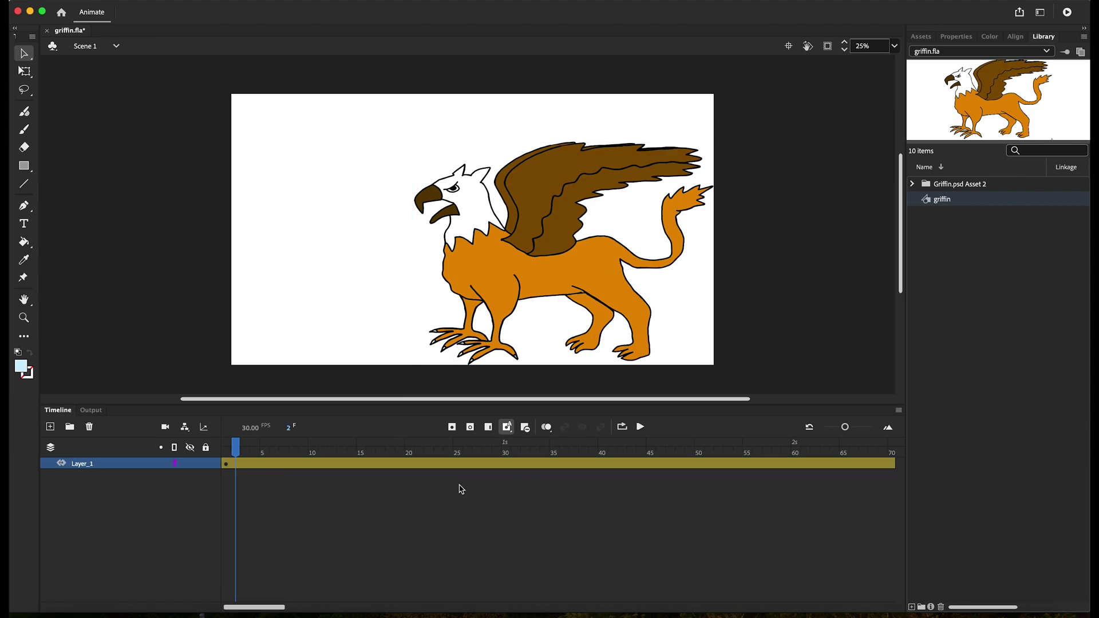
scroll(right, 3)
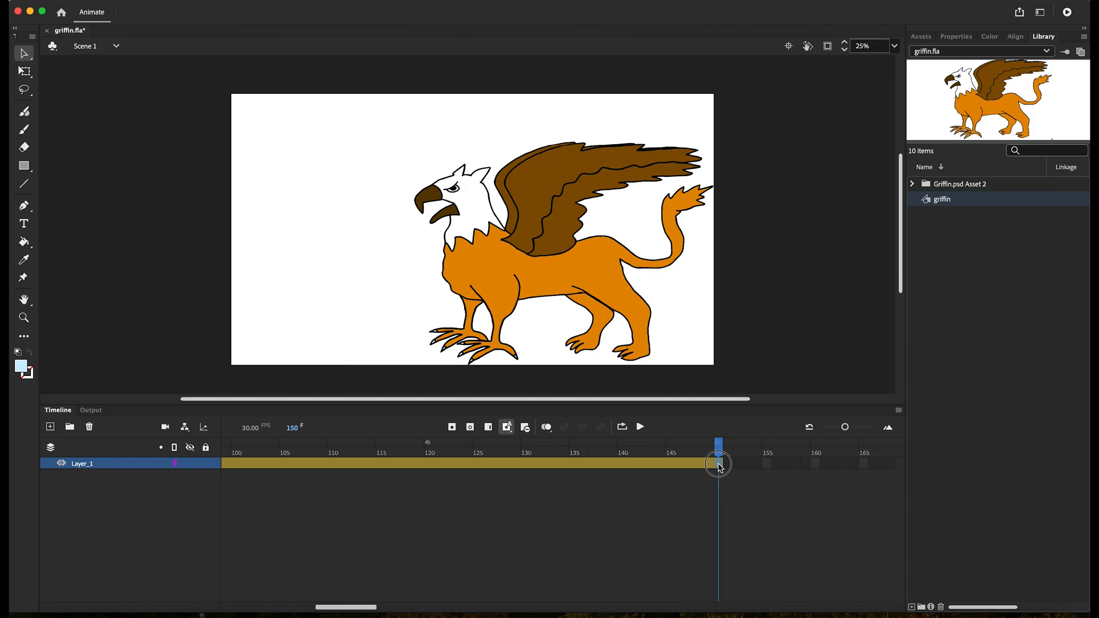
Bring up the frame options at frame 150 to start transforming the griffin
right_click(718, 463)
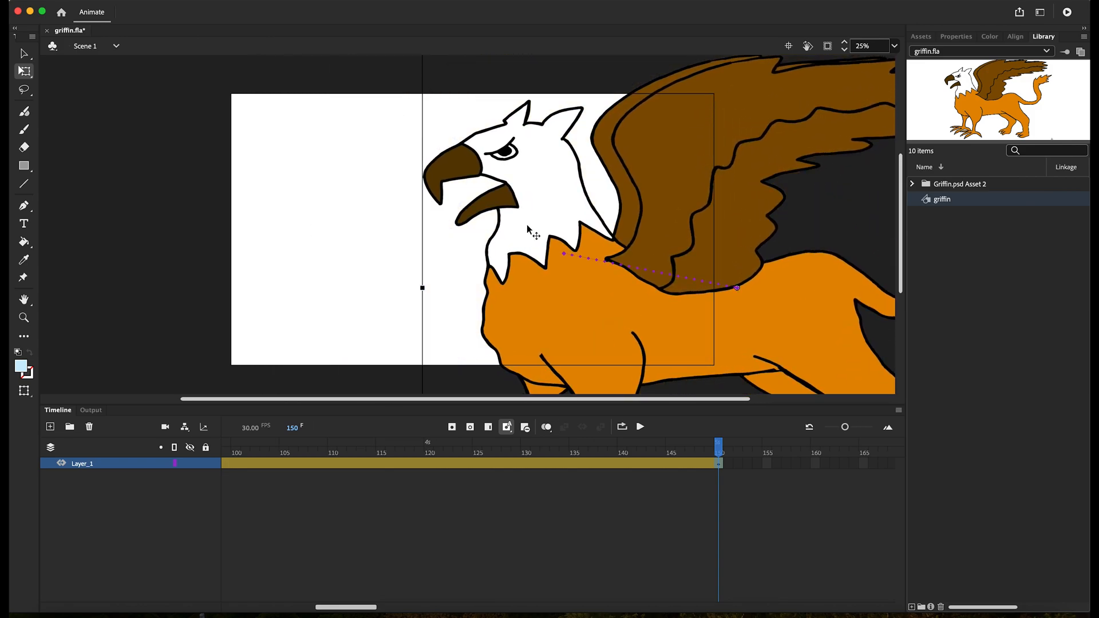
mouse_move(655, 280)
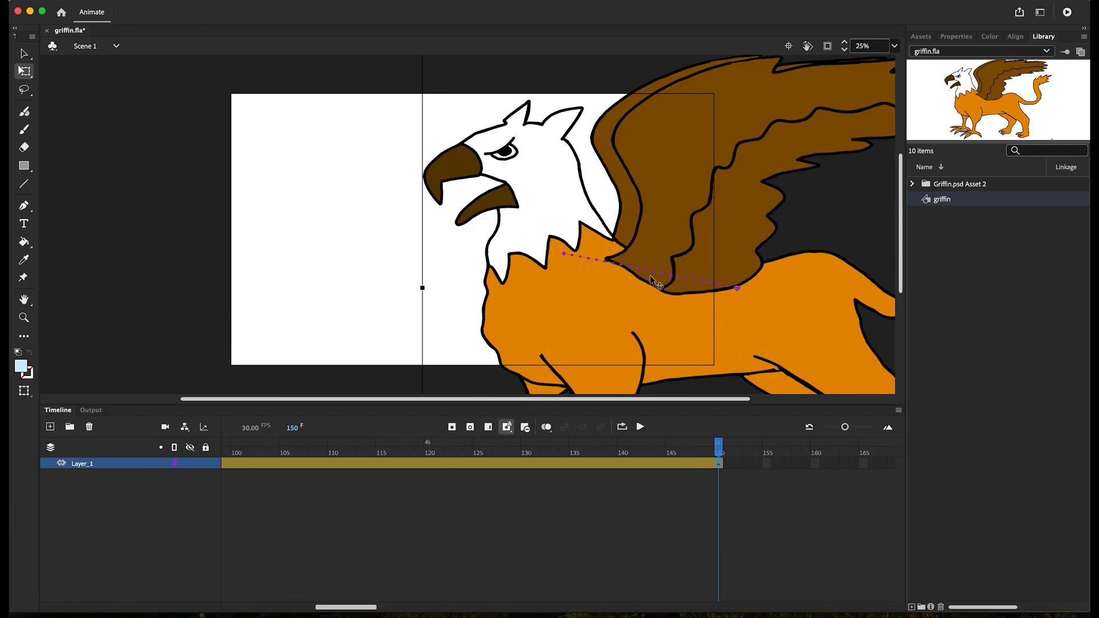
mouse_move(735, 406)
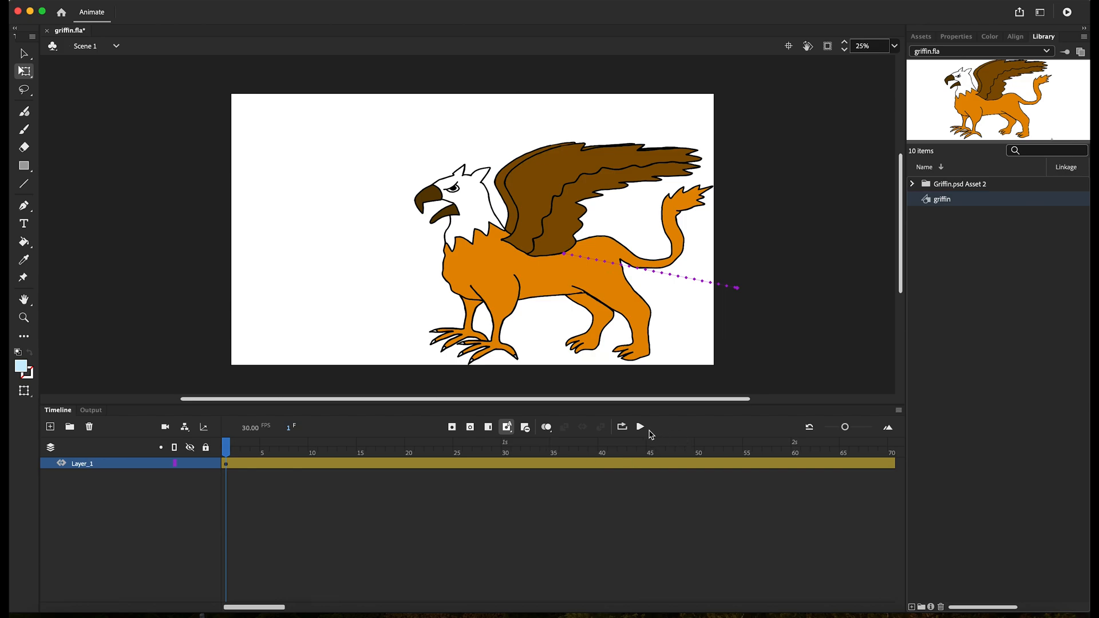
click(639, 426)
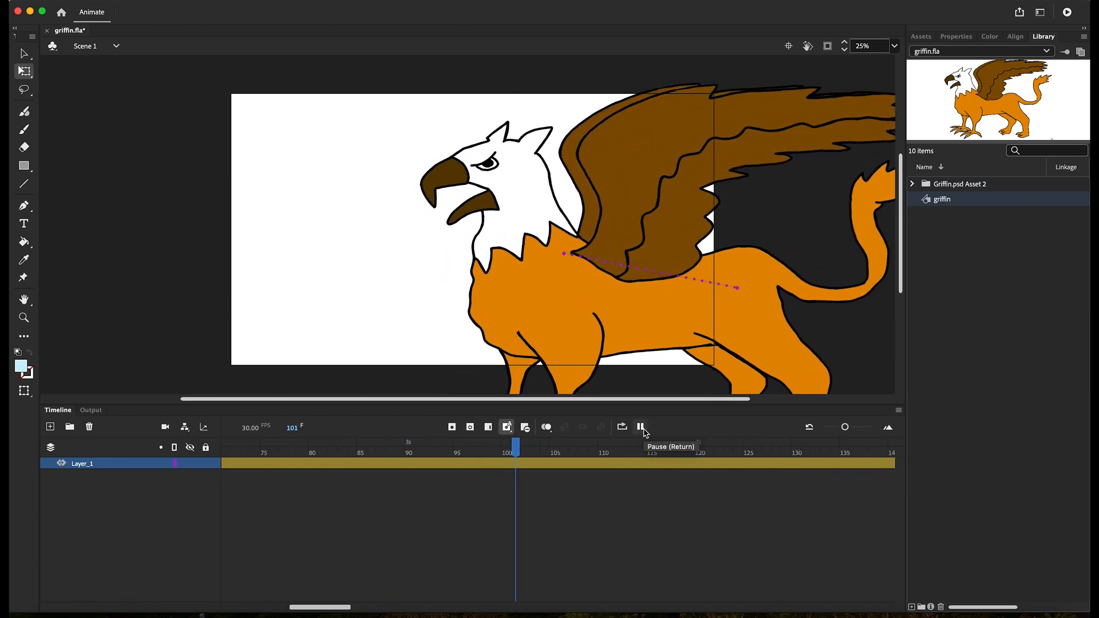
click(639, 427)
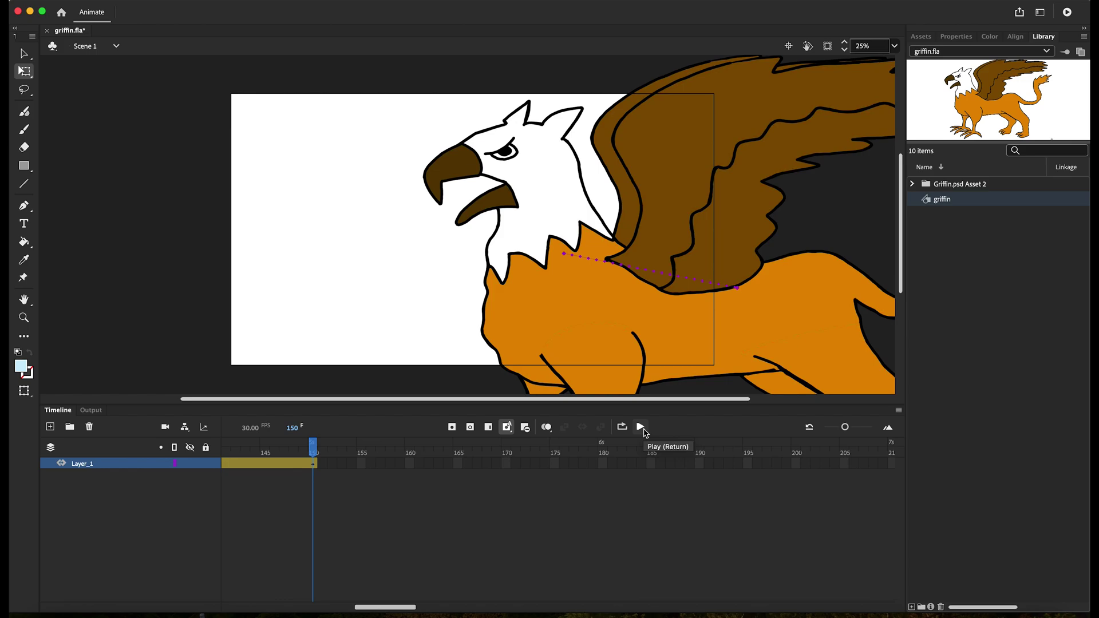
mouse_move(644, 432)
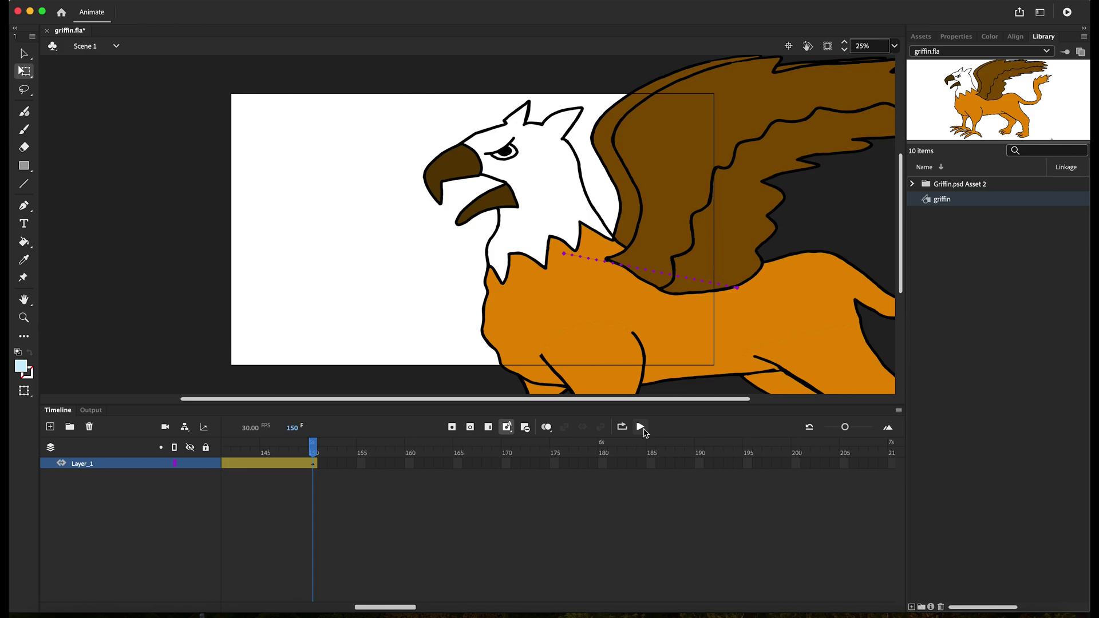
mouse_move(849, 323)
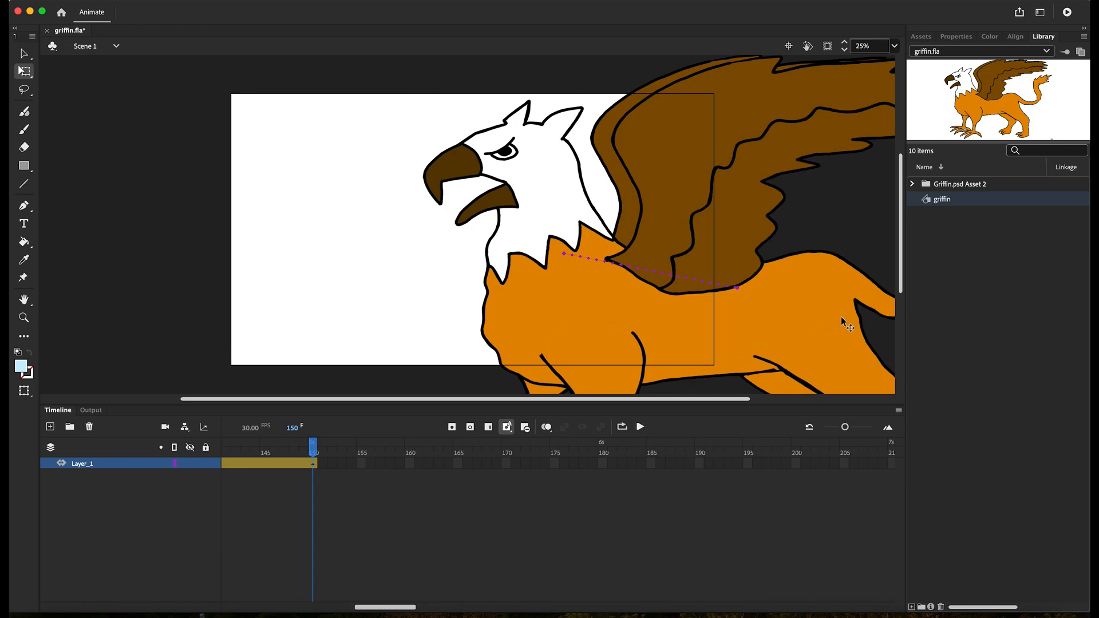